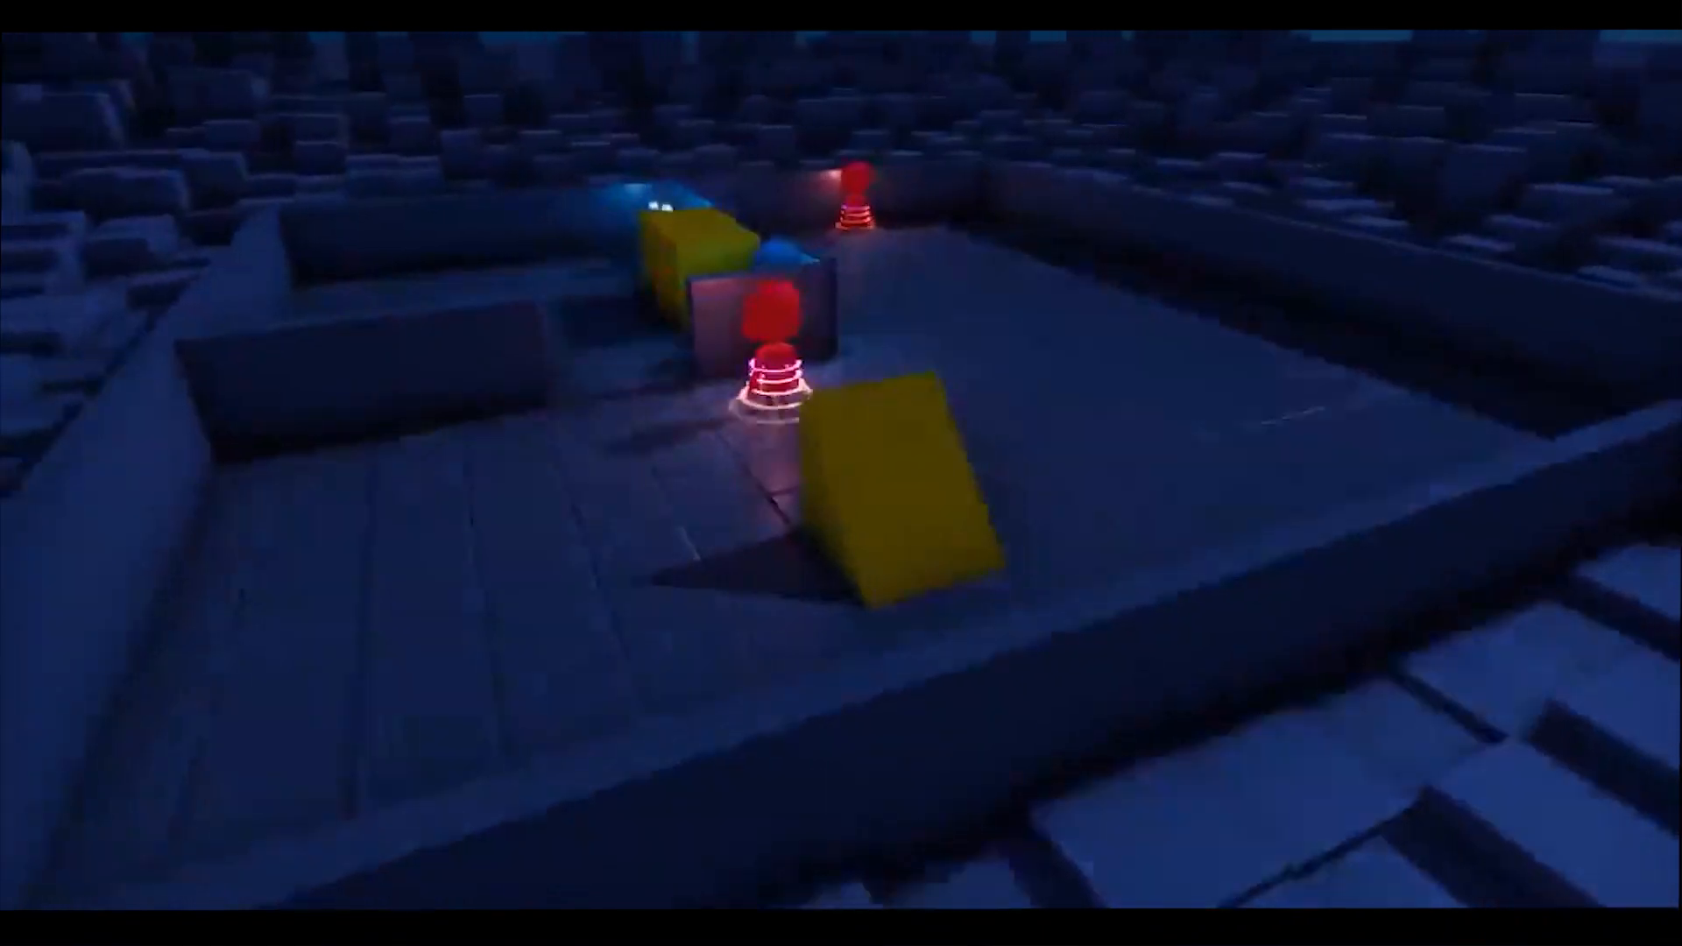
Run the Unity Game view so the purple, yellow and cyan rats animate
{"action": "left_click", "coordinate": [791, 42]}
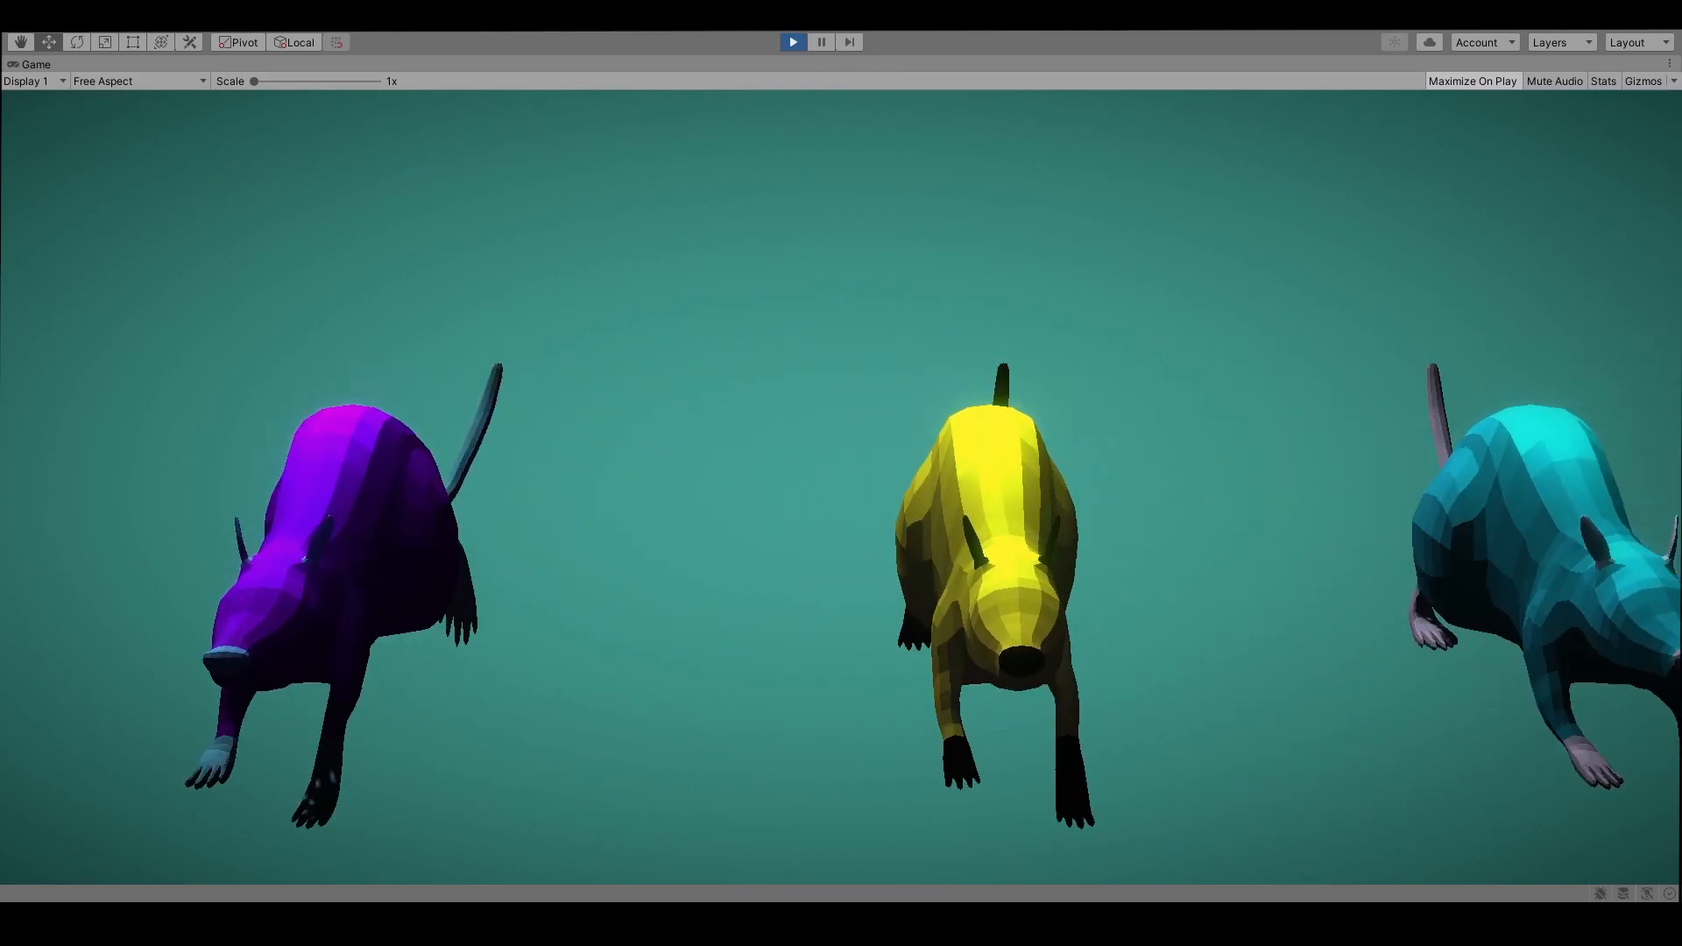
{"action": "left_click", "coordinate": [820, 42]}
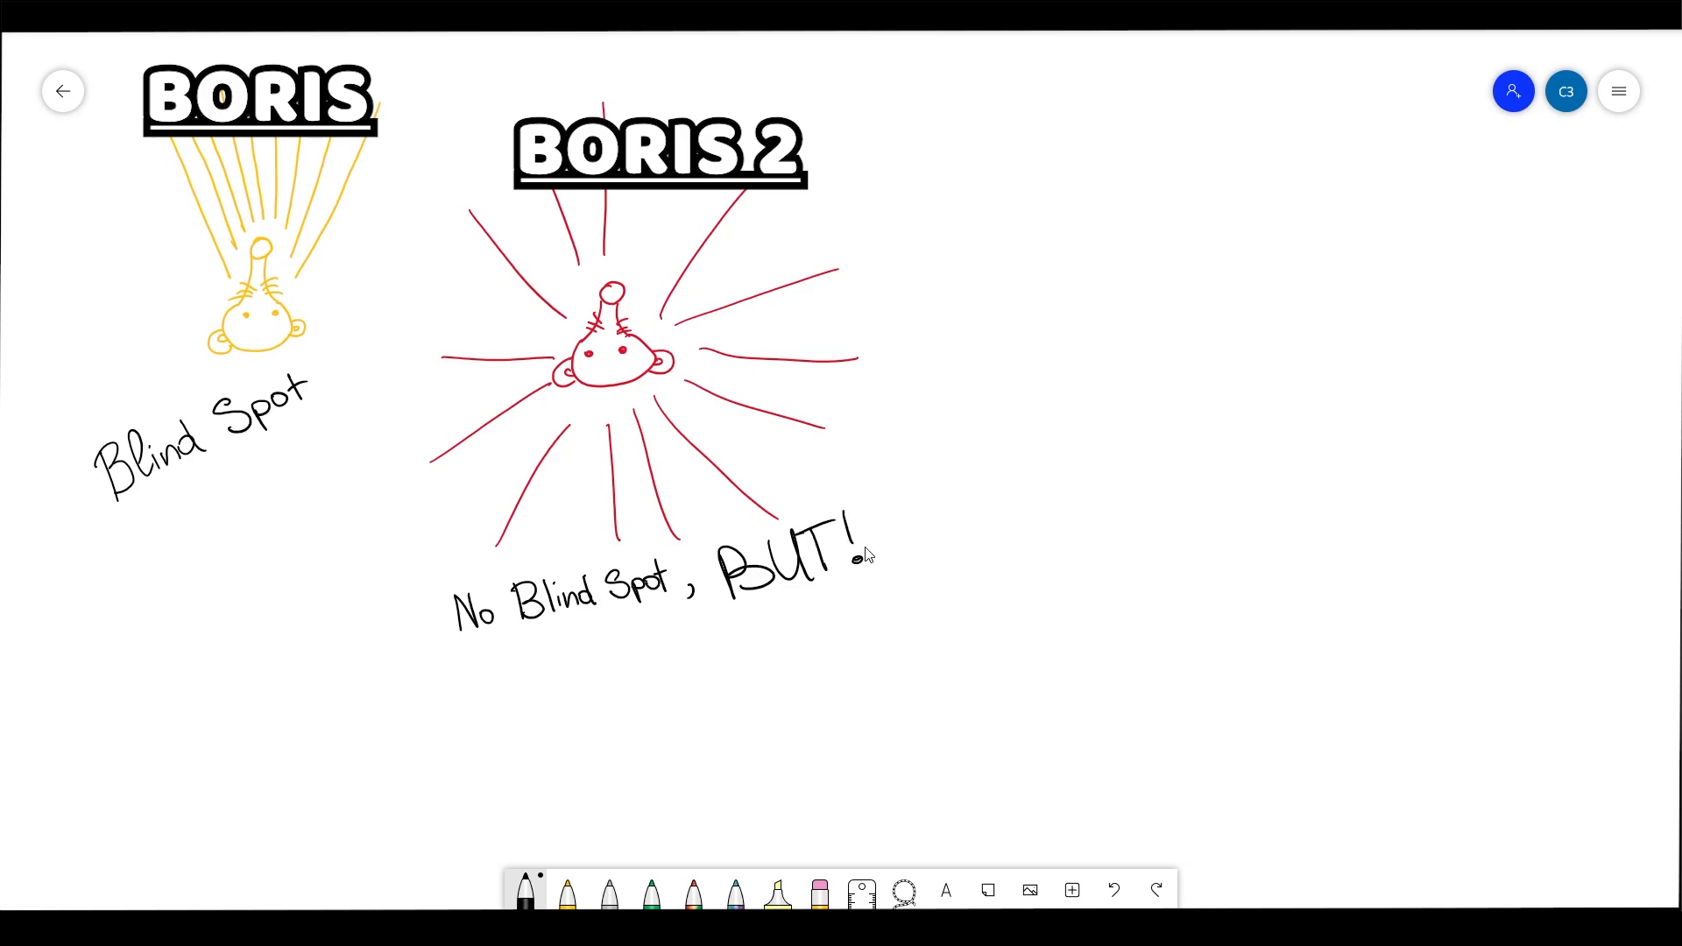
{"action": "mouse_move", "coordinate": [855, 687]}
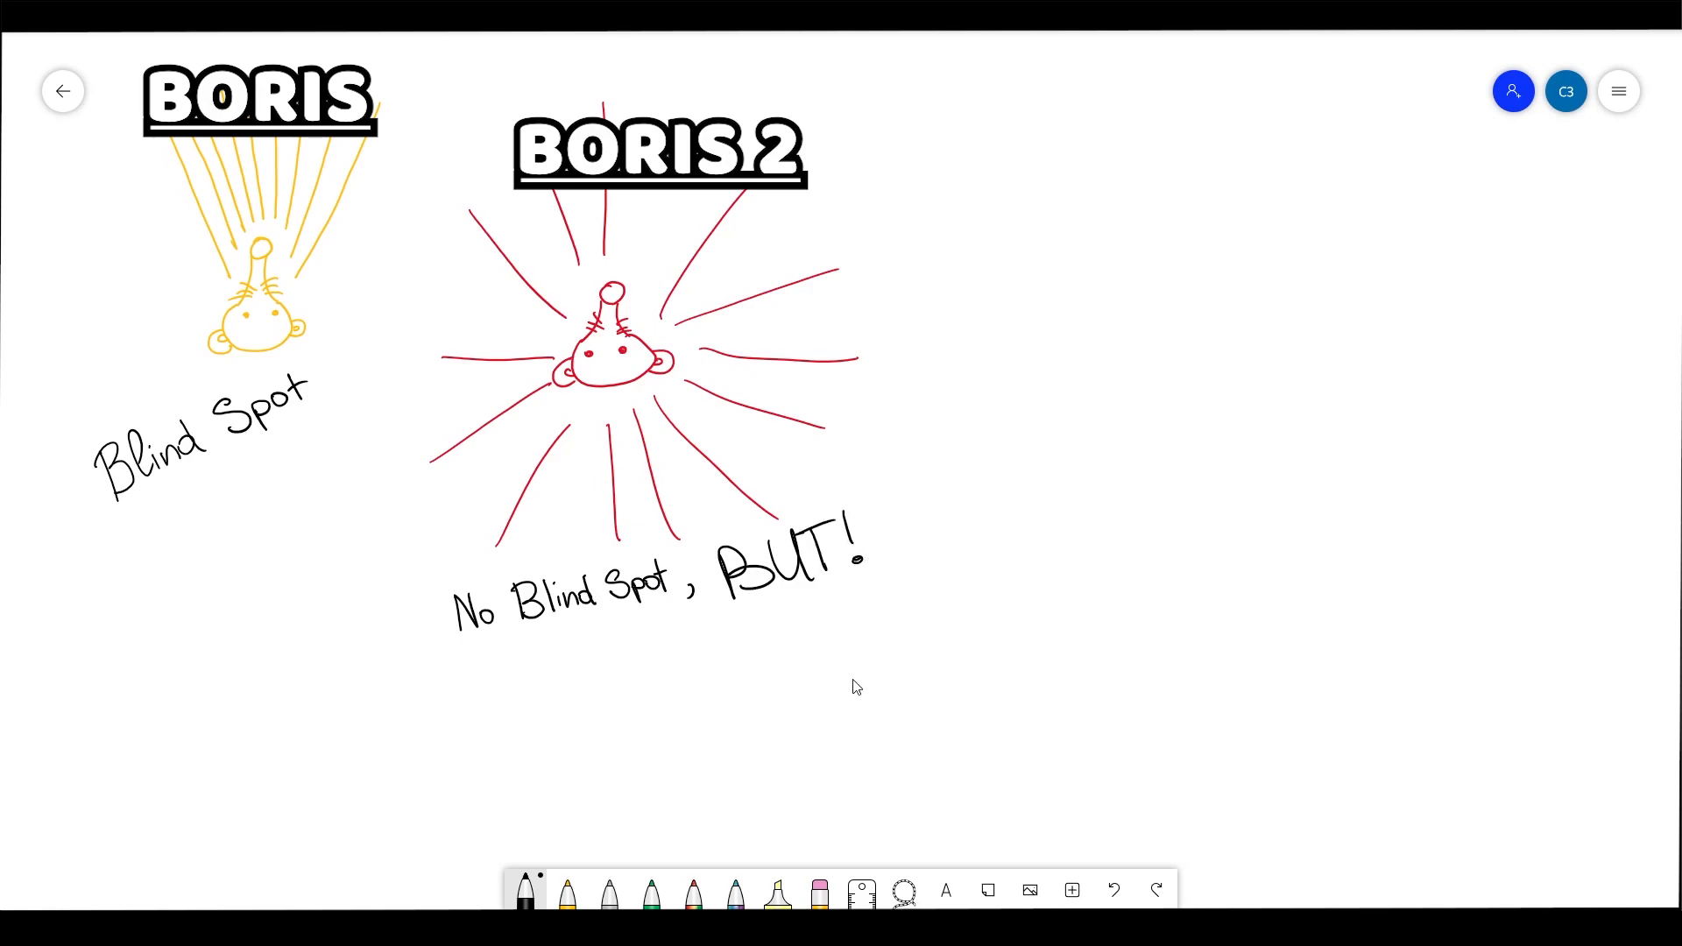
Draw a curved double arrow between the rats with the note "Same Brain" above it
{"action": "left_click_drag", "start_coordinate": [837, 695], "coordinate": [870, 687]}
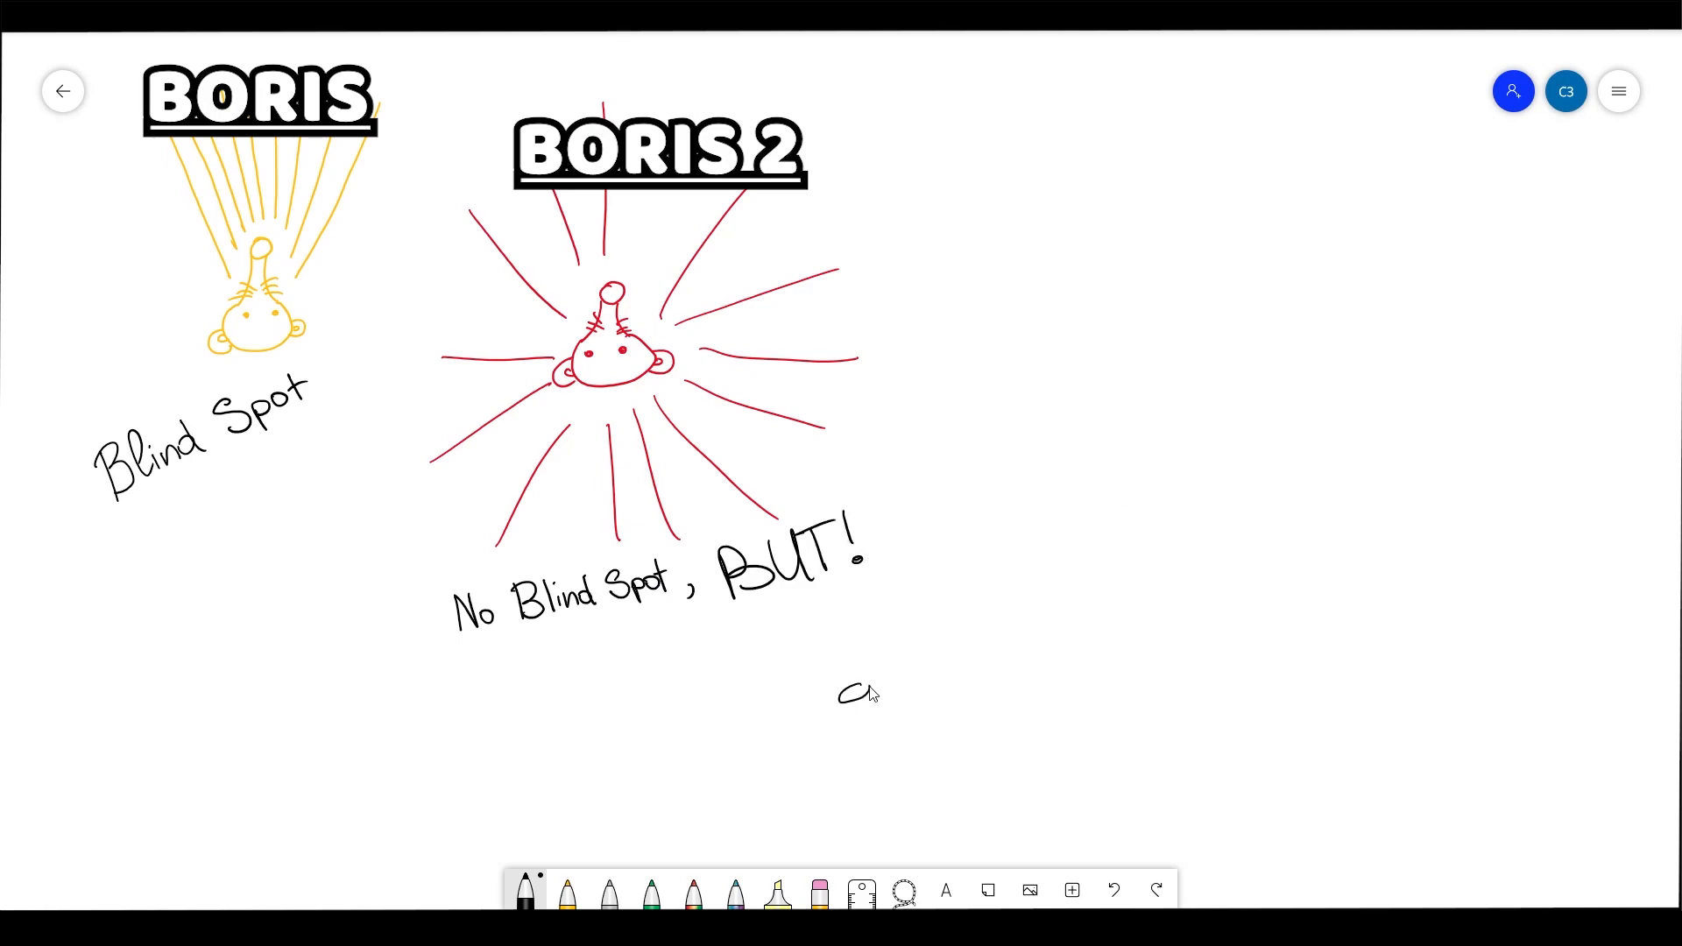
{"action": "left_click_drag", "start_coordinate": [843, 692], "coordinate": [1067, 622]}
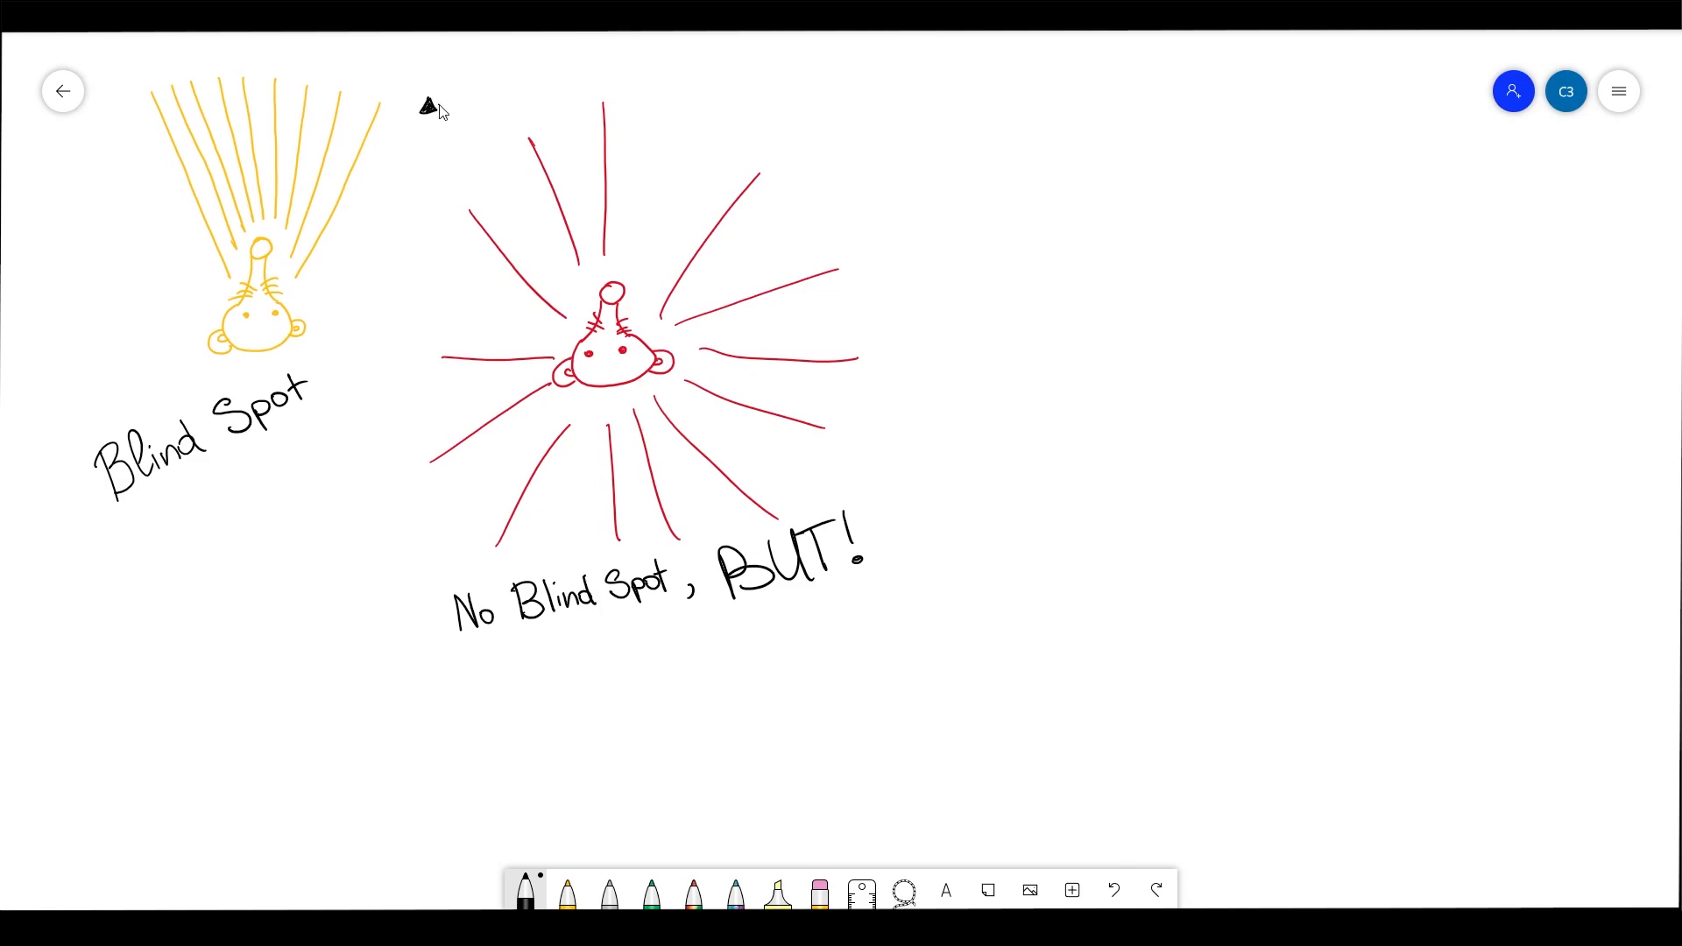
{"action": "left_click_drag", "start_coordinate": [426, 103], "coordinate": [557, 110]}
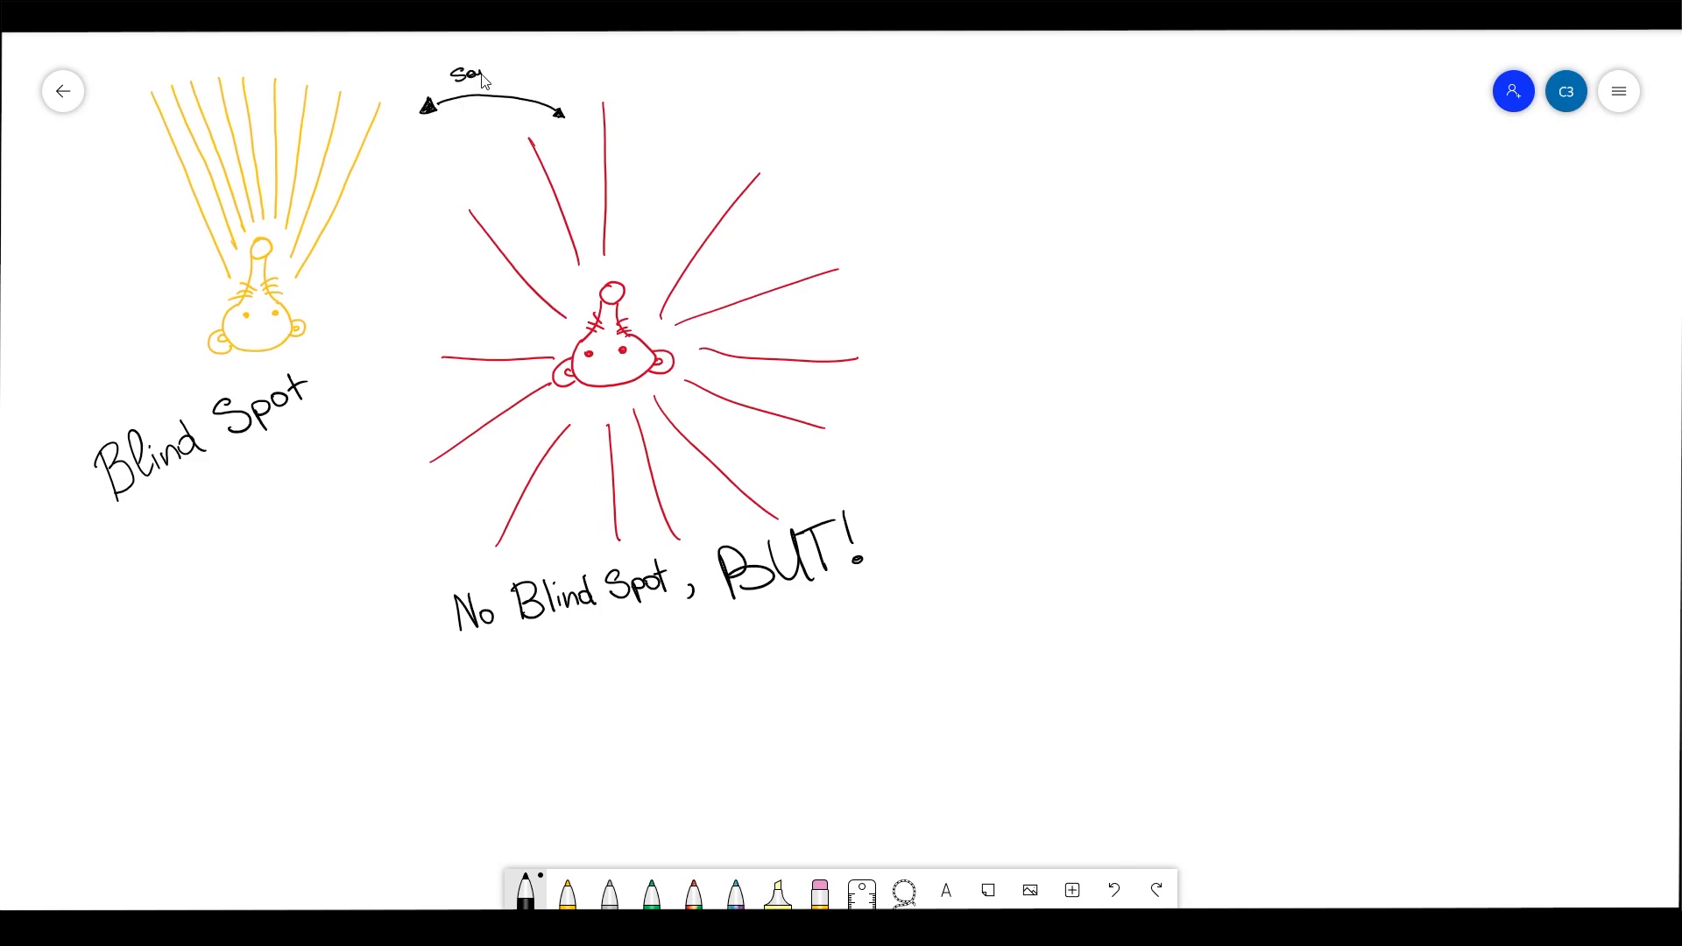
{"action": "type", "text": "Same Brain"}
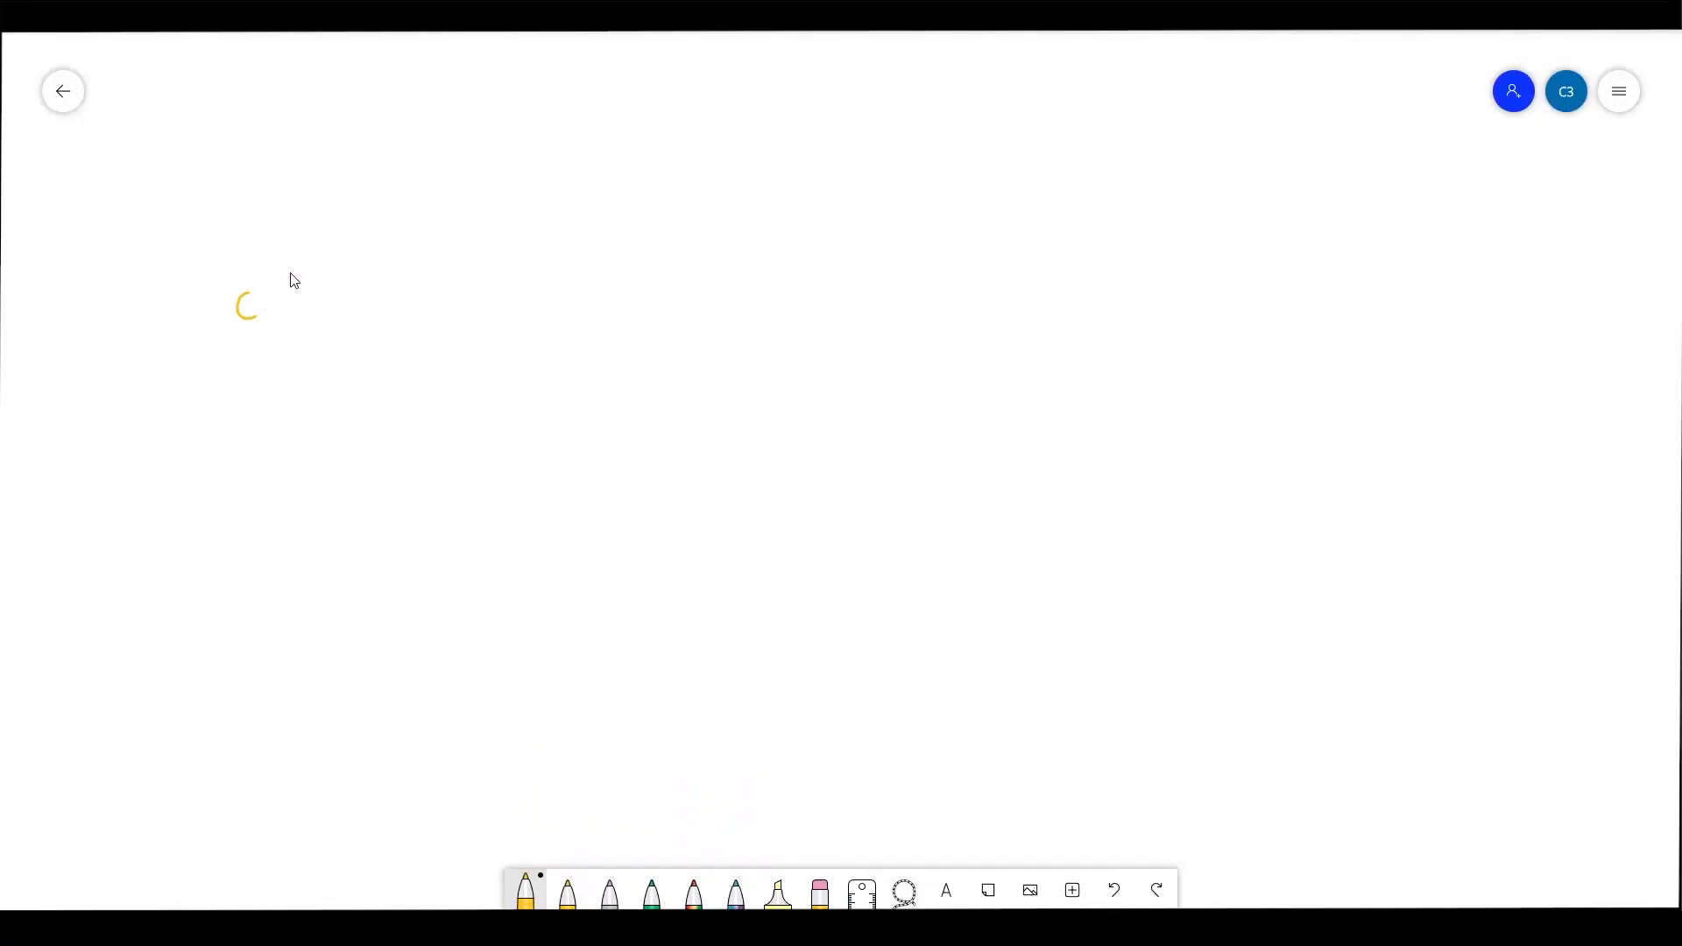
Sketch a yellow rat on the blank board and label it with "coins"
{"action": "left_click_drag", "start_coordinate": [247, 312], "coordinate": [299, 333]}
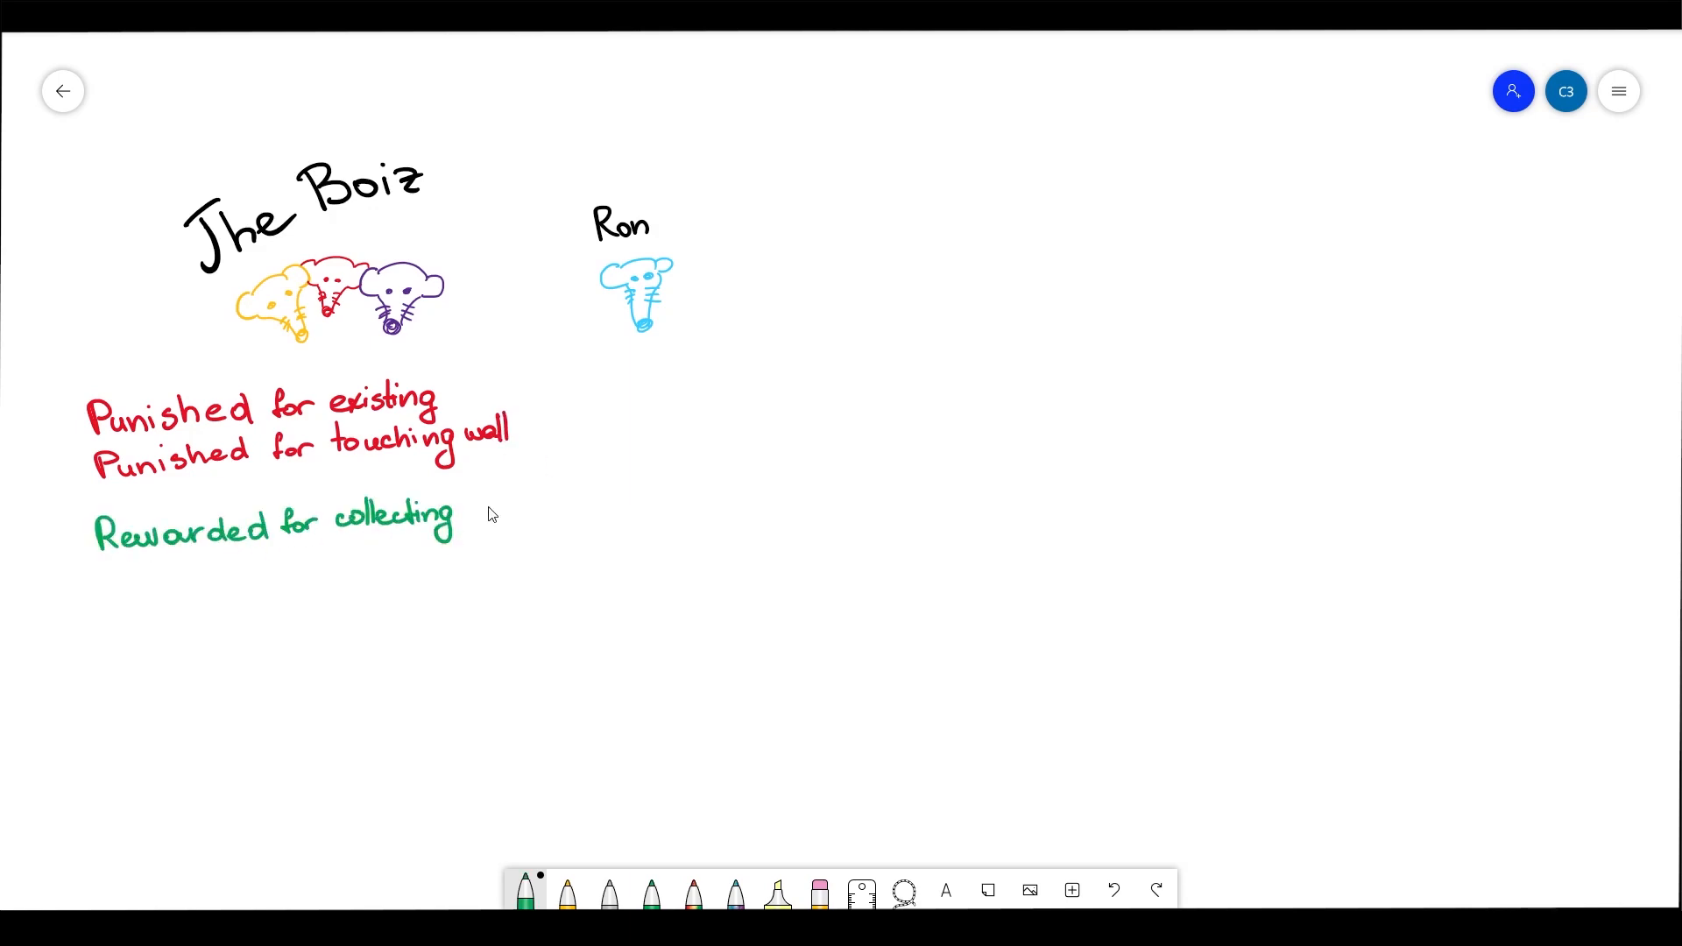
{"action": "type", "text": "coins"}
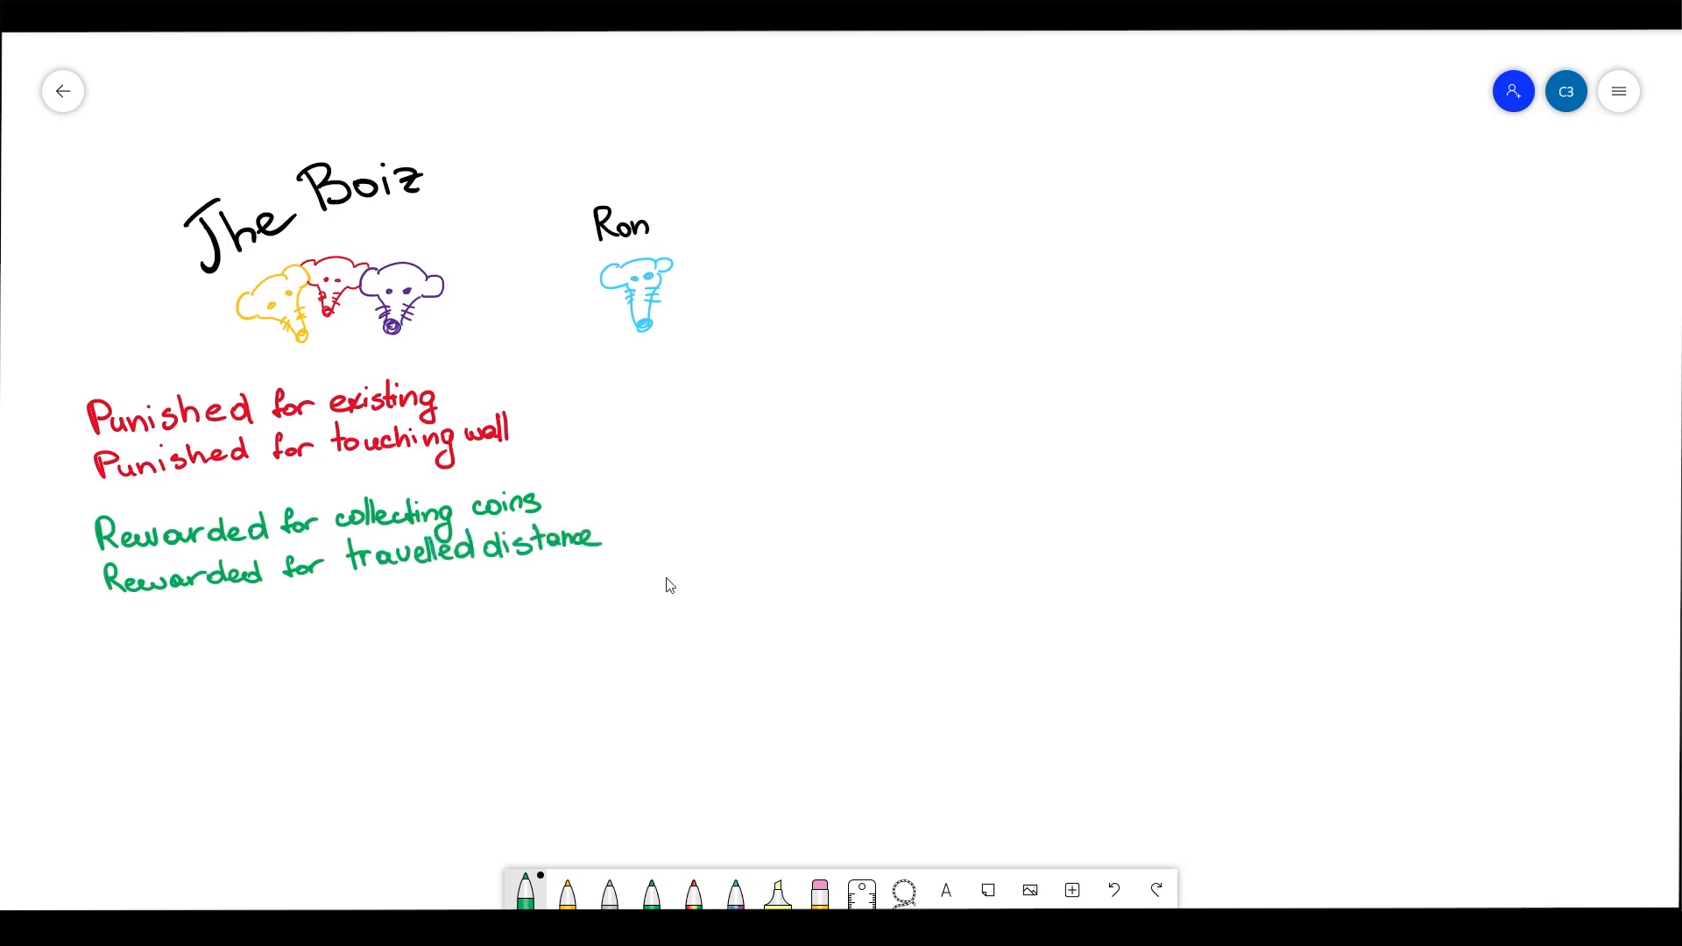
Handwrite Ron's red "Punished 4" note beneath his blue rat sketch
{"action": "left_click_drag", "start_coordinate": [611, 385], "coordinate": [901, 430]}
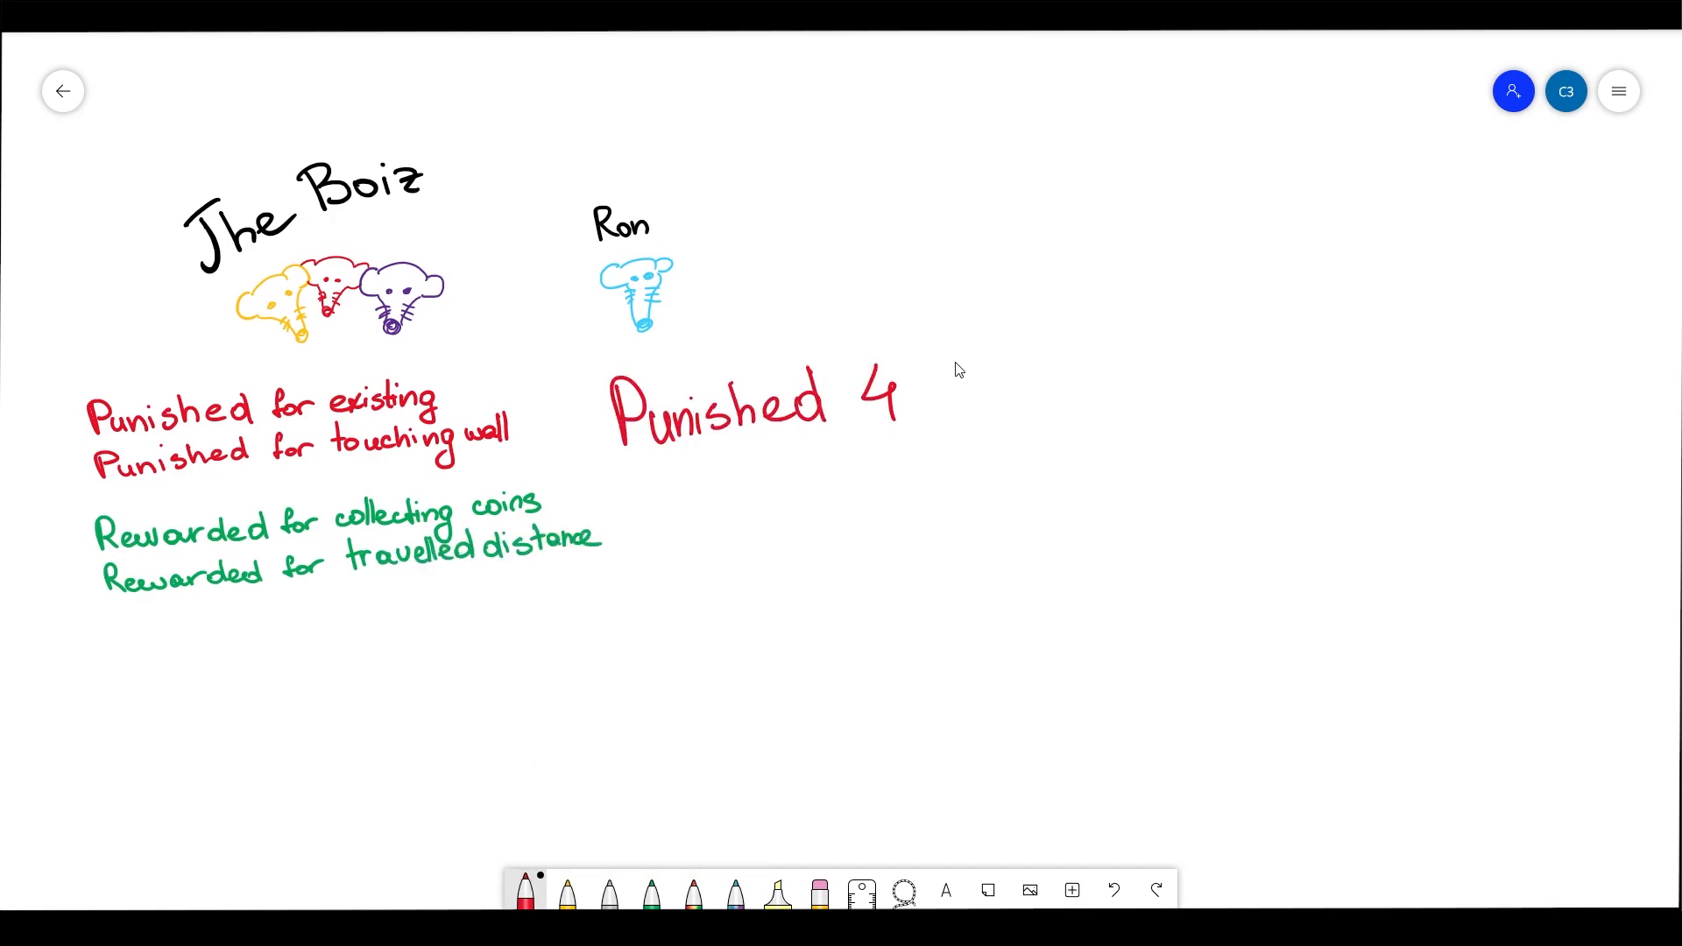
{"action": "left_click_drag", "start_coordinate": [928, 385], "coordinate": [1174, 380]}
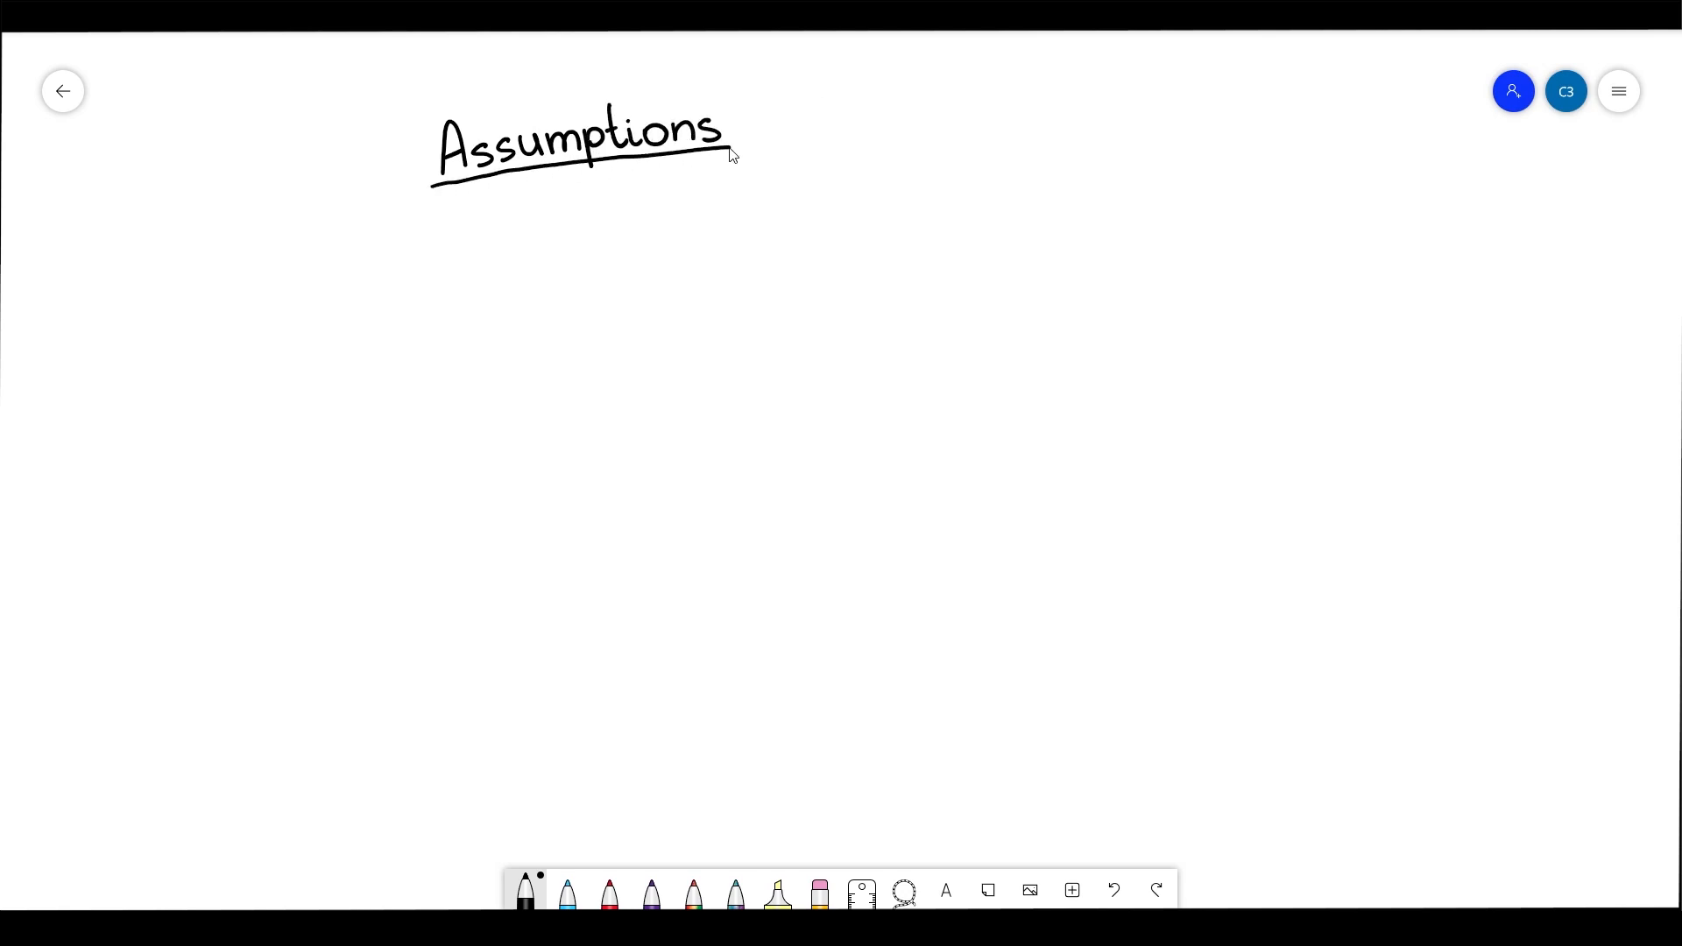
Handwrite "1) Receiving More Information is NOT always…" on two lines below the heading
{"action": "left_click_drag", "start_coordinate": [343, 263], "coordinate": [373, 305]}
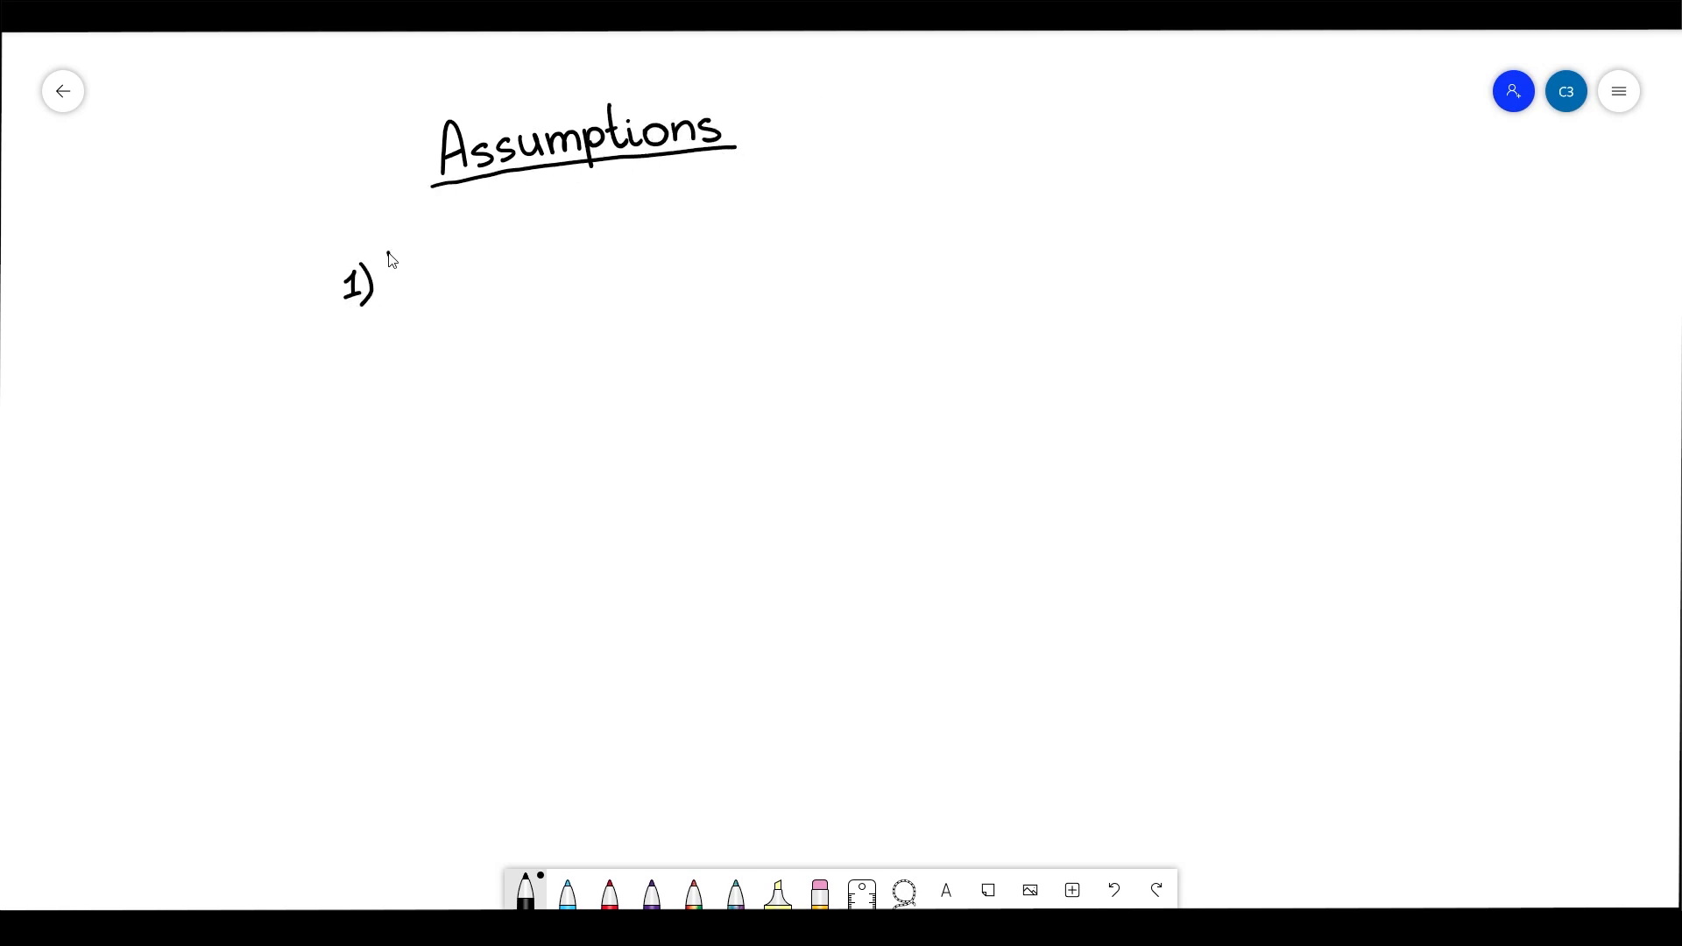
{"action": "left_click_drag", "start_coordinate": [390, 263], "coordinate": [653, 247]}
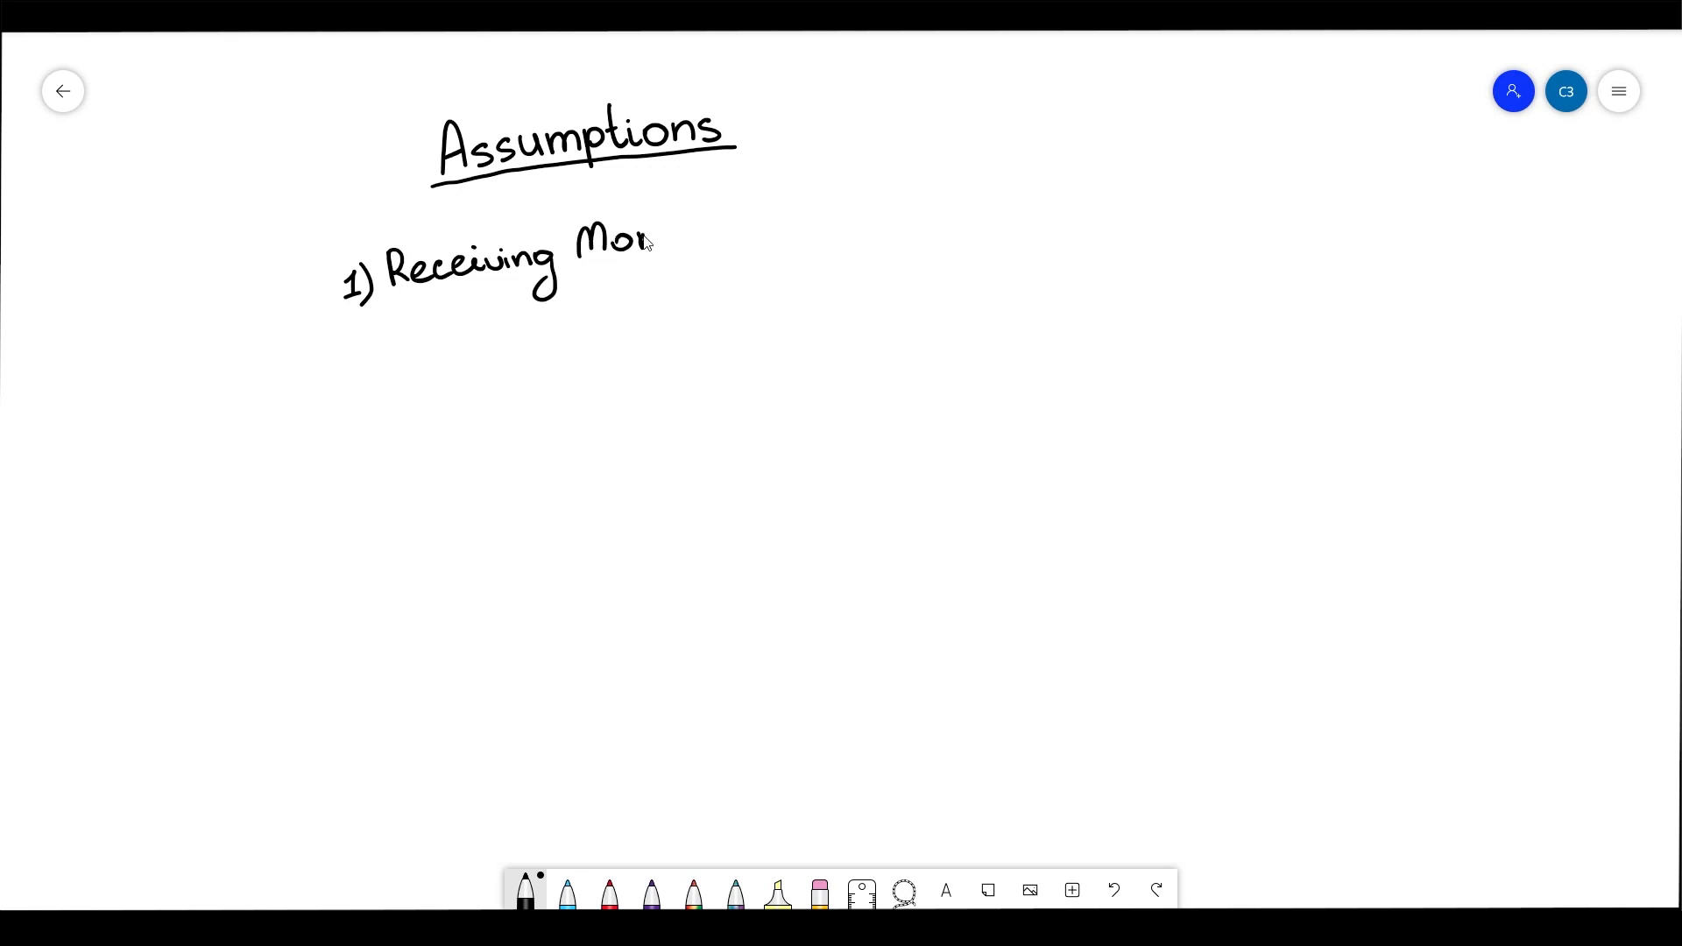
{"action": "left_click_drag", "start_coordinate": [698, 226], "coordinate": [934, 226]}
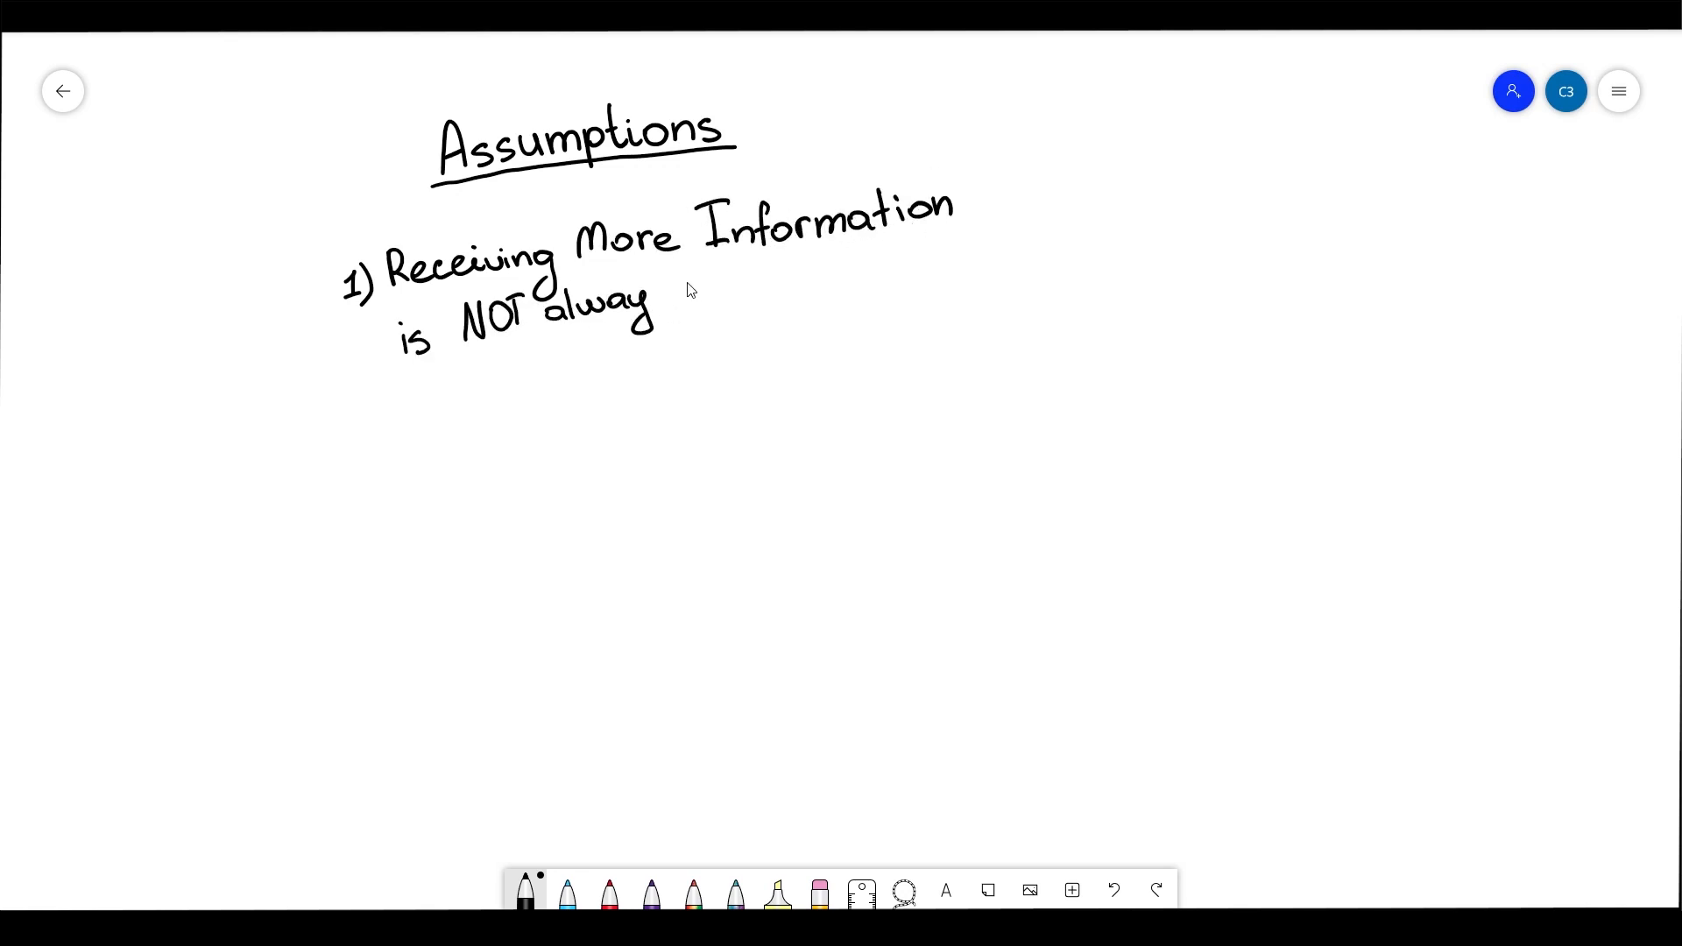
{"action": "left_click_drag", "start_coordinate": [682, 289], "coordinate": [799, 289]}
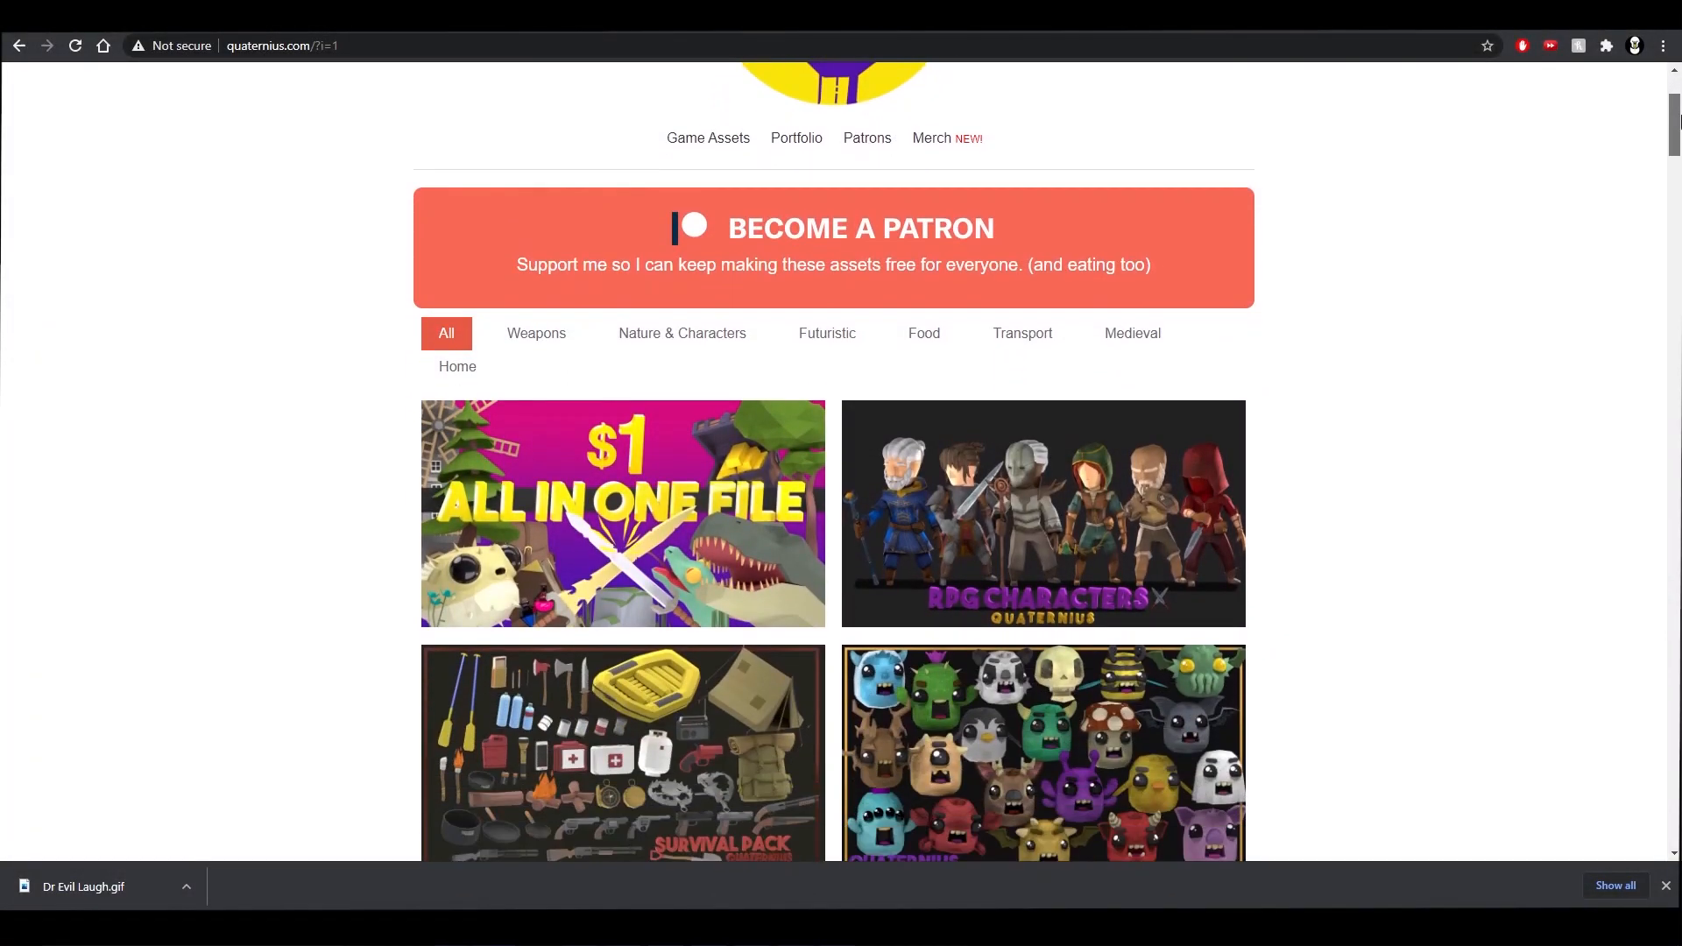
Scroll down the quaternius.com gallery past the buildings, dinosaurs and car packs
{"action": "scroll", "scroll_direction": "down", "scroll_amount": 3}
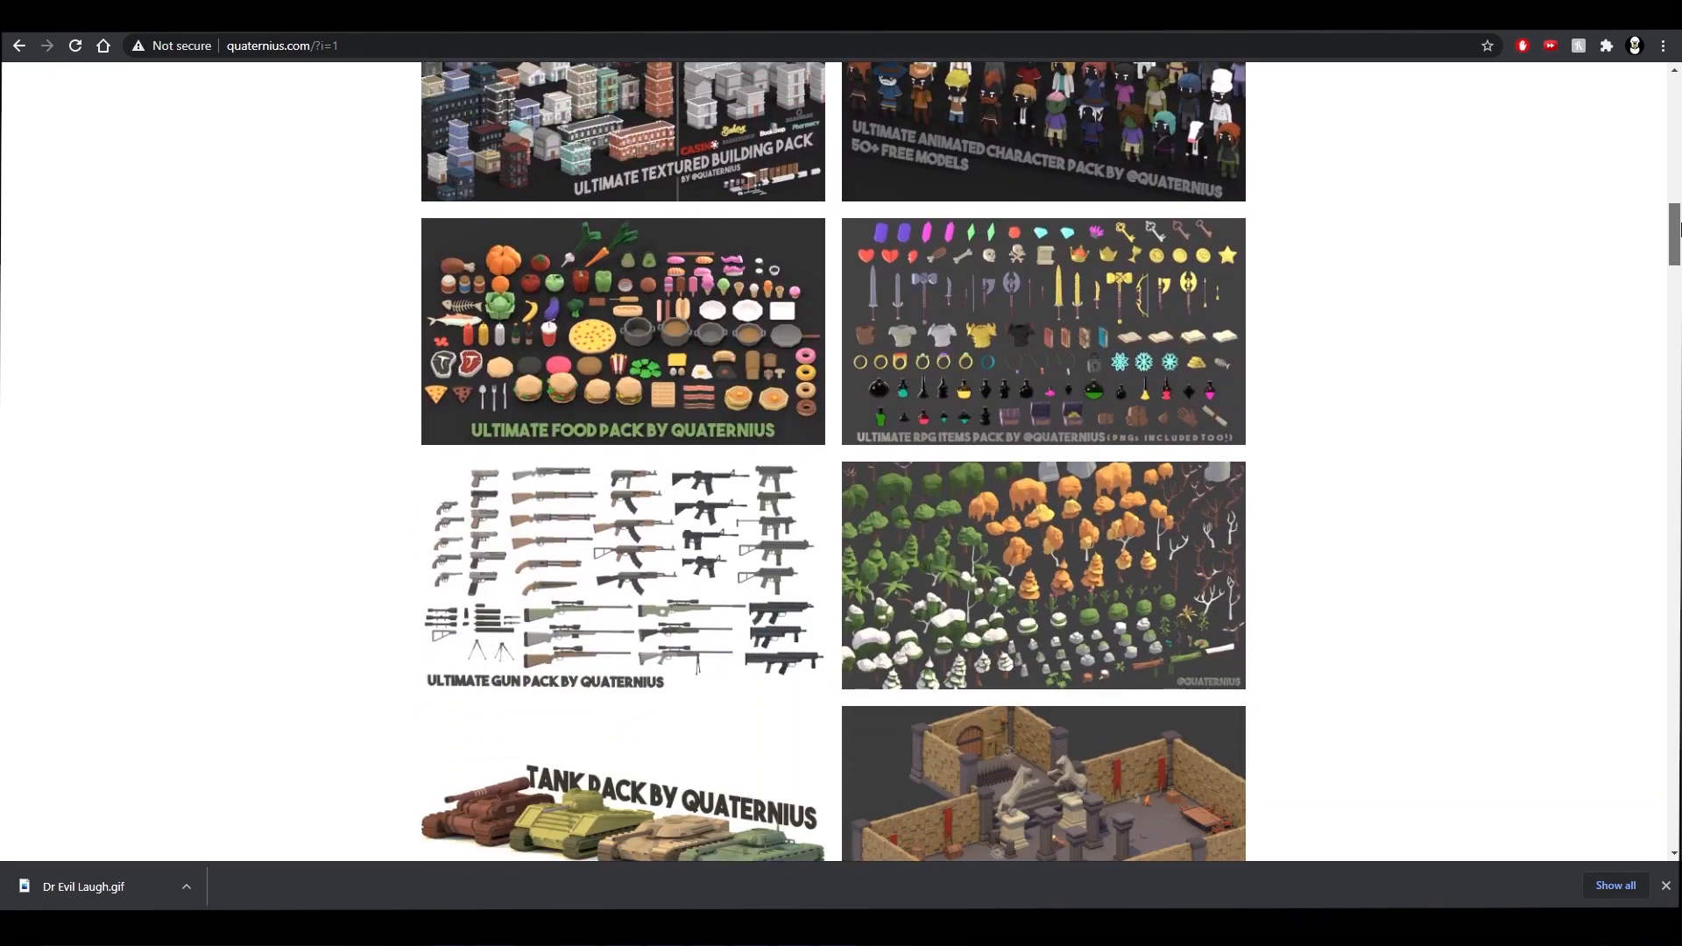
{"action": "scroll", "scroll_direction": "down", "scroll_amount": 3}
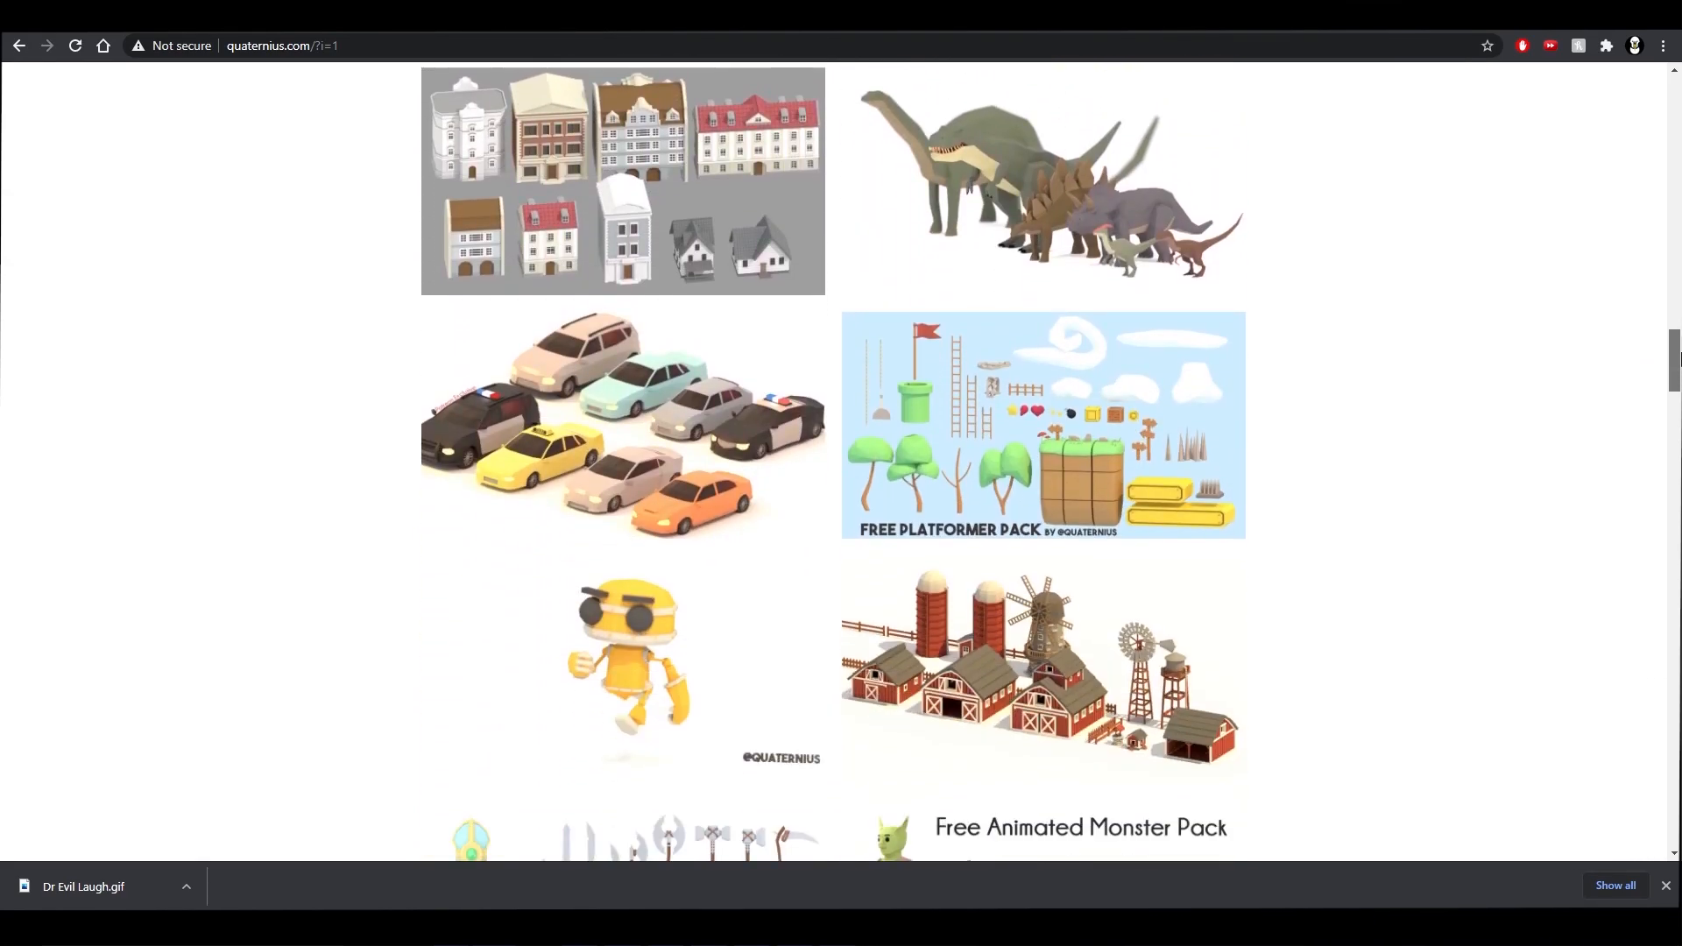